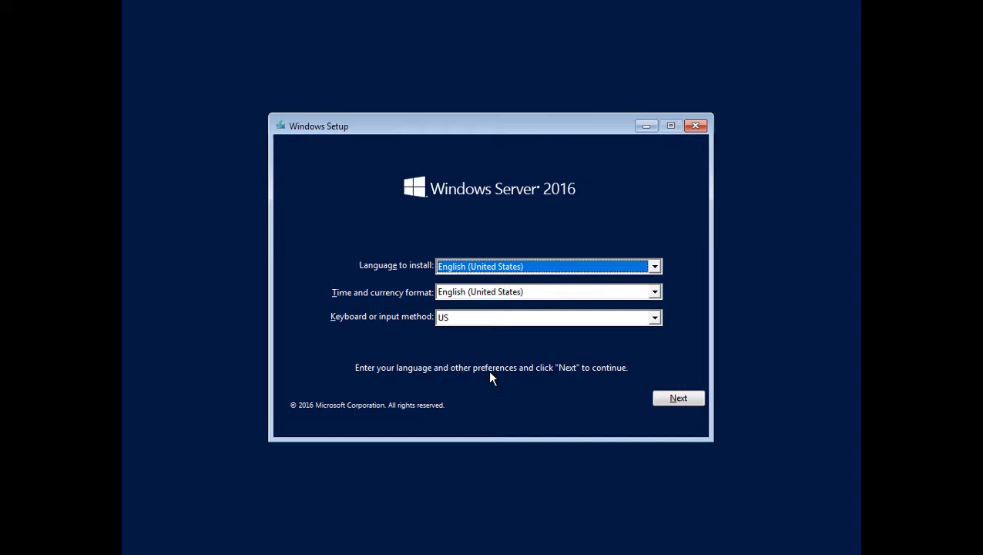
{"action": "mouse_move", "coordinate": [678, 398]}
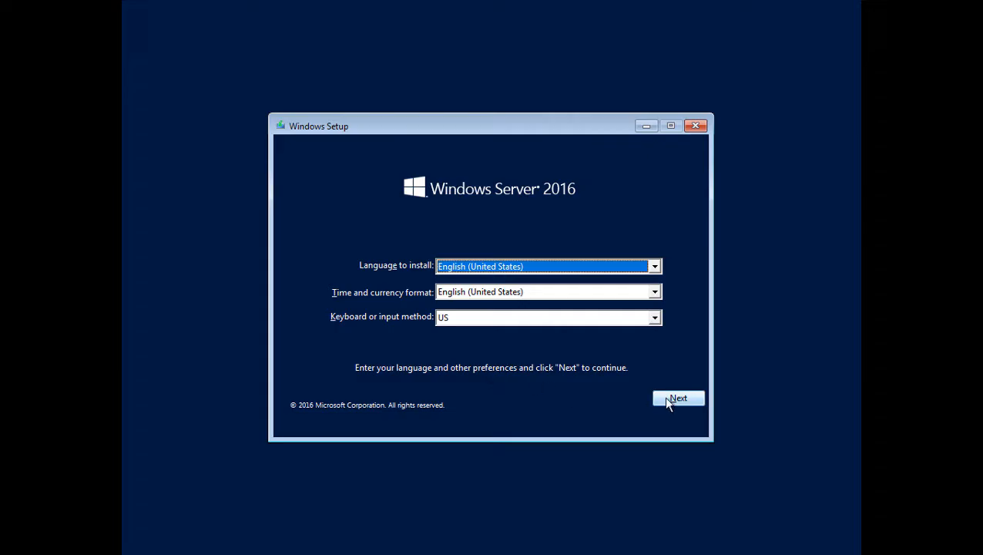
Accept English (United States) language and US keyboard and continue to the install screen.
{"action": "left_click", "coordinate": [678, 398]}
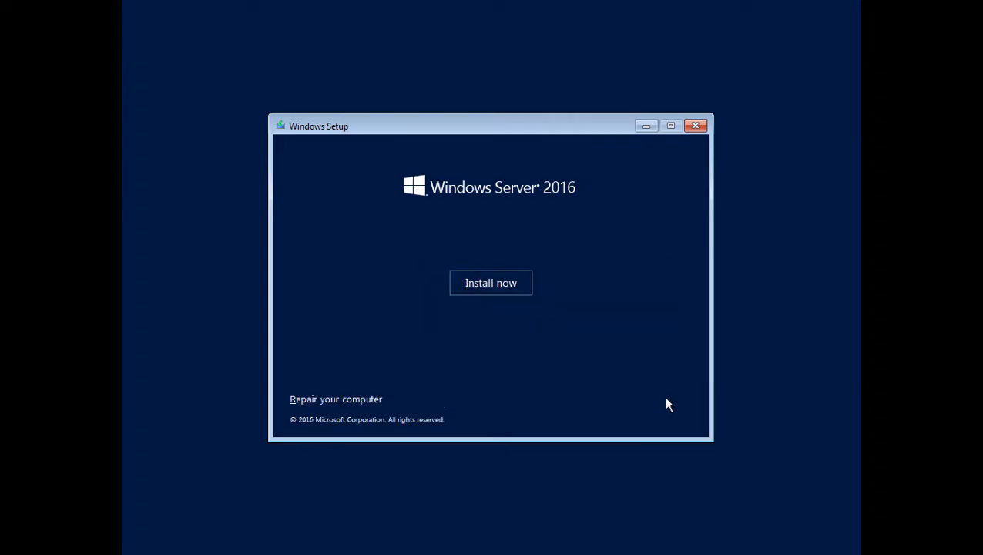
{"action": "mouse_move", "coordinate": [342, 403]}
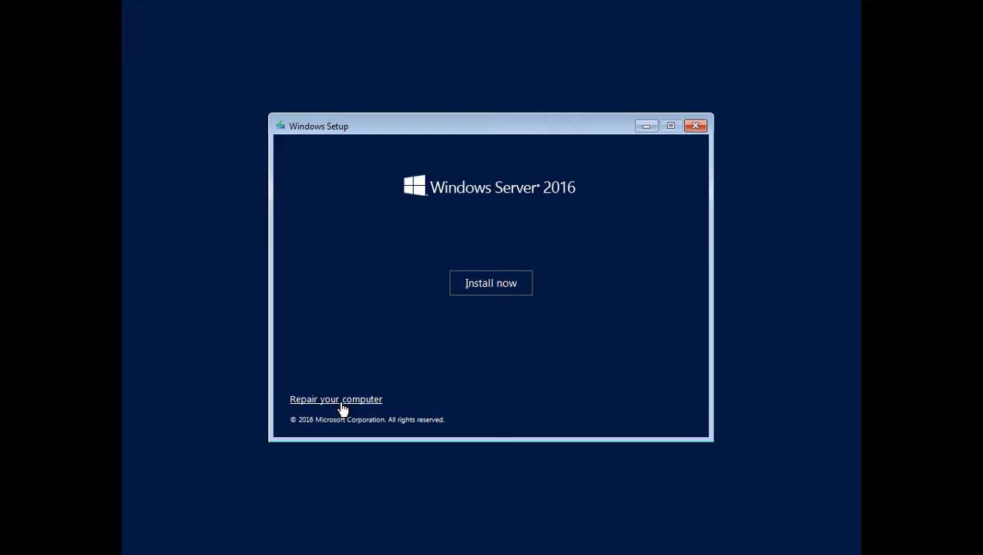
Go through Repair your computer to an administrator Command Prompt at X:\Sources.
{"action": "left_click", "coordinate": [336, 398]}
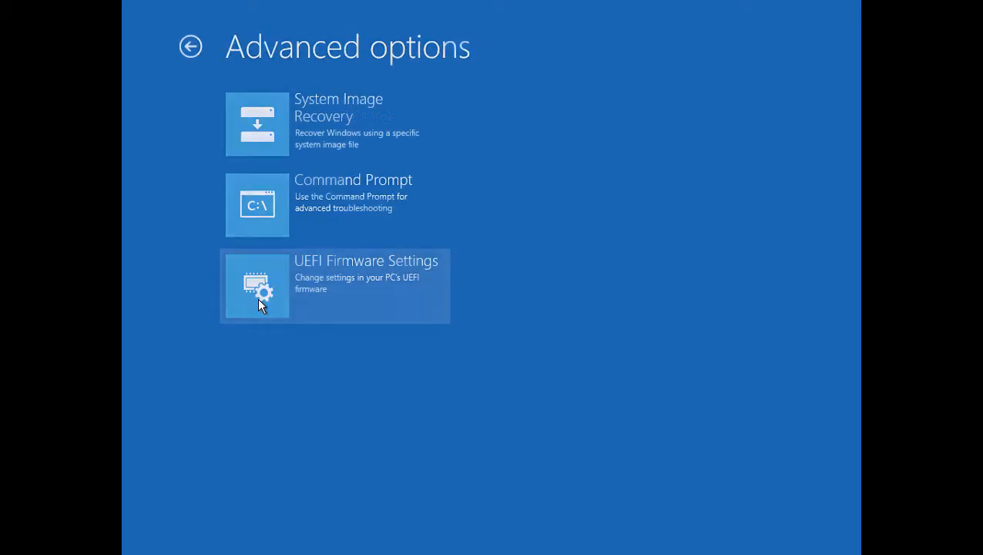
{"action": "mouse_move", "coordinate": [268, 227]}
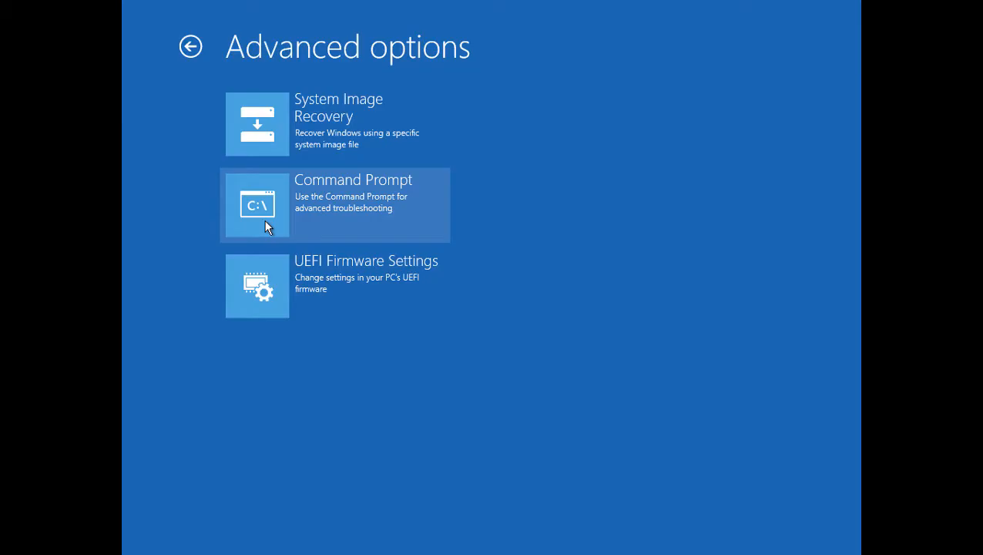
{"action": "left_click", "coordinate": [335, 205]}
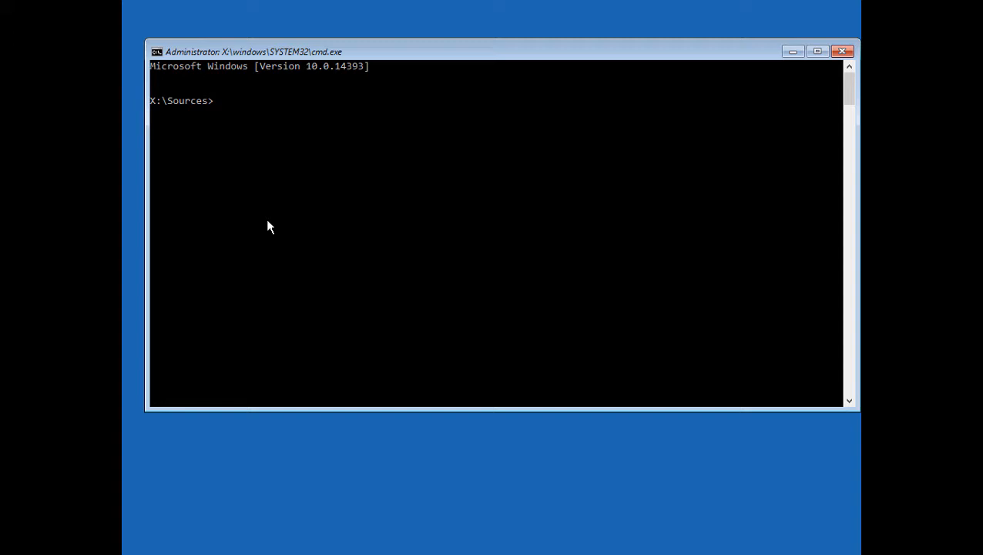
Run bcdedit /set {bootmgr} displaybootmenu yes to re-enable the boot menu.
{"action": "type", "text": "b"}
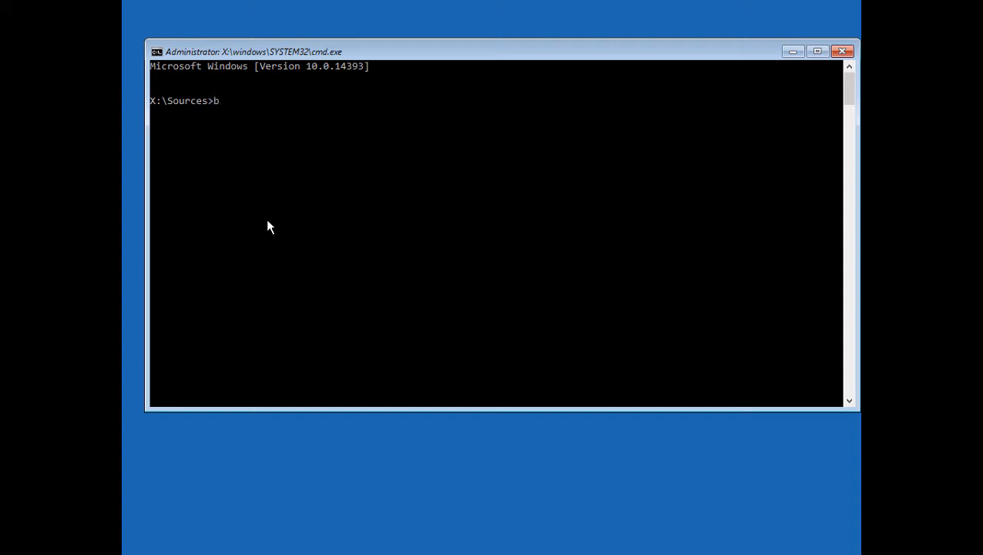
{"action": "type", "text": "cdedit /set"}
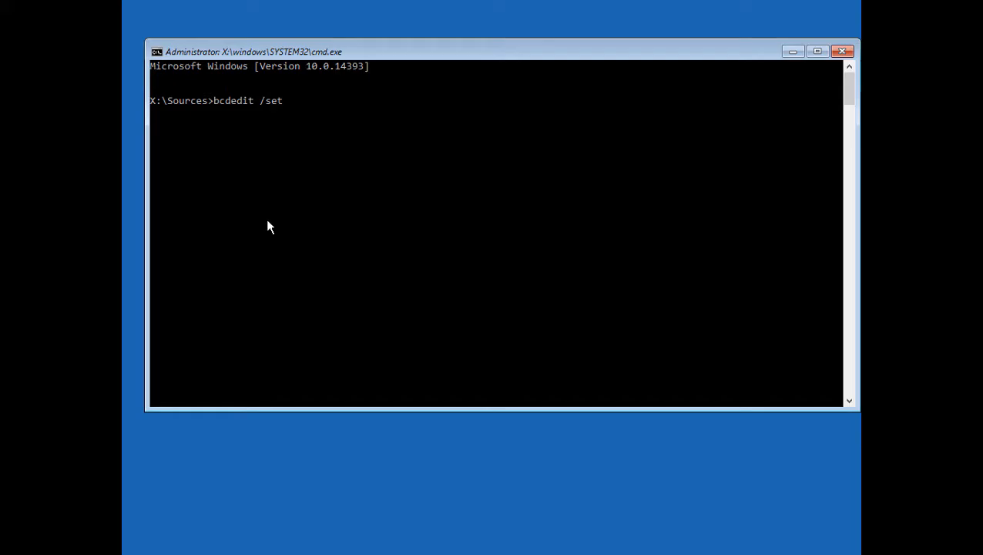
{"action": "type", "text": "{"}
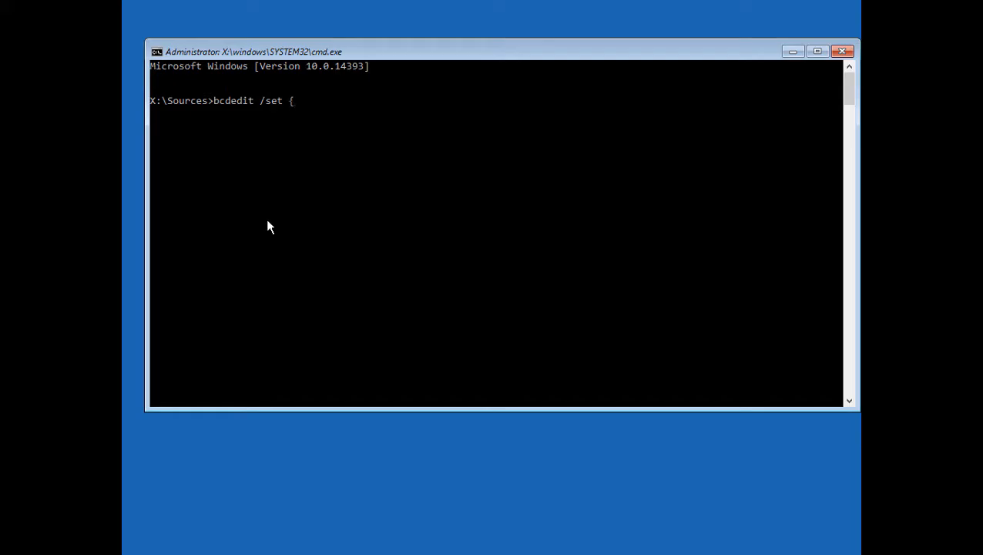
{"action": "type", "text": "boot"}
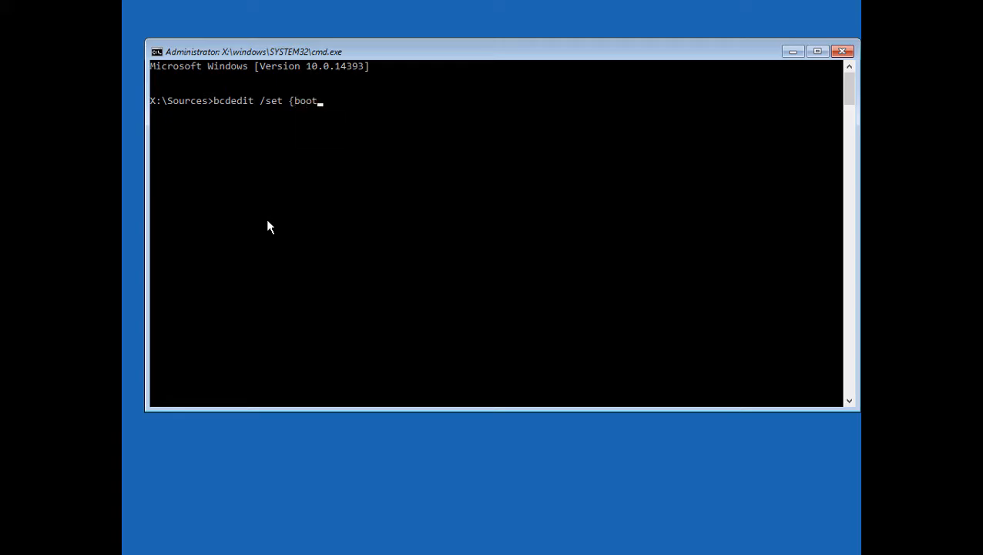
{"action": "type", "text": "mgr}"}
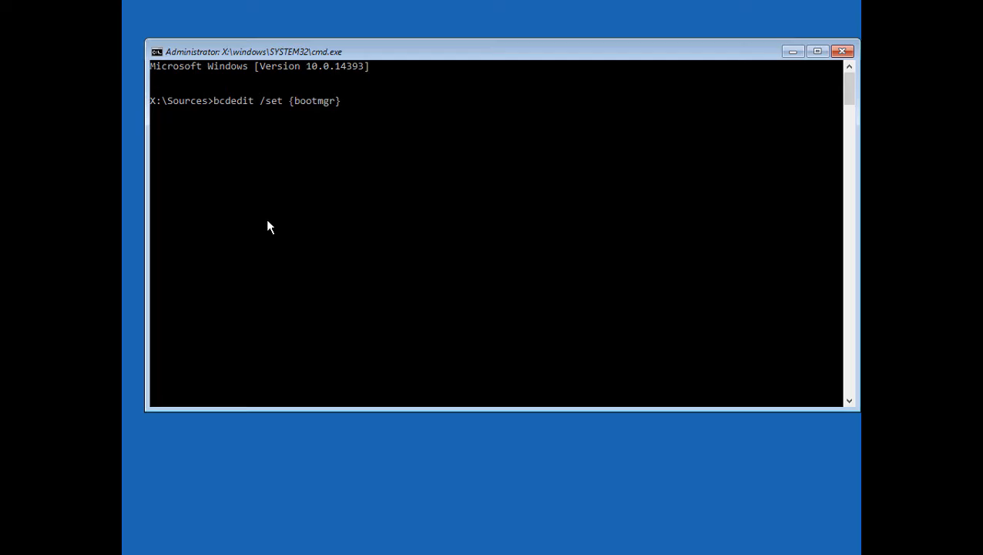
{"action": "type", "text": "displayboot"}
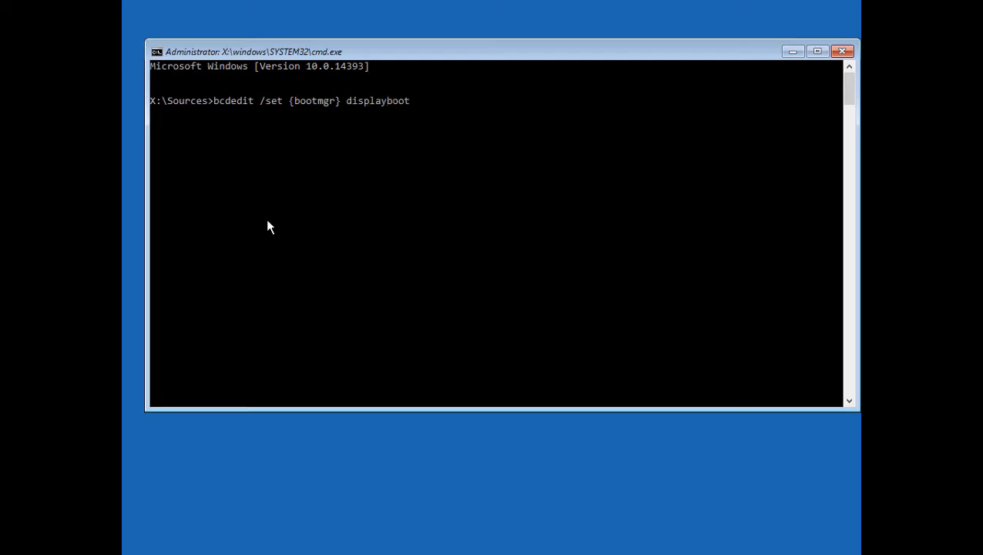
{"action": "type", "text": "menu"}
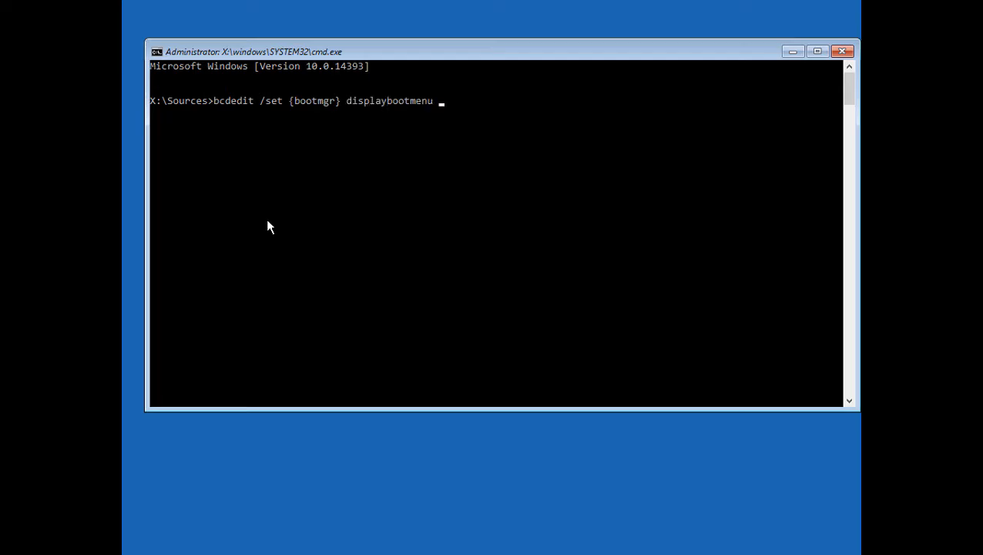
{"action": "type", "text": "yes"}
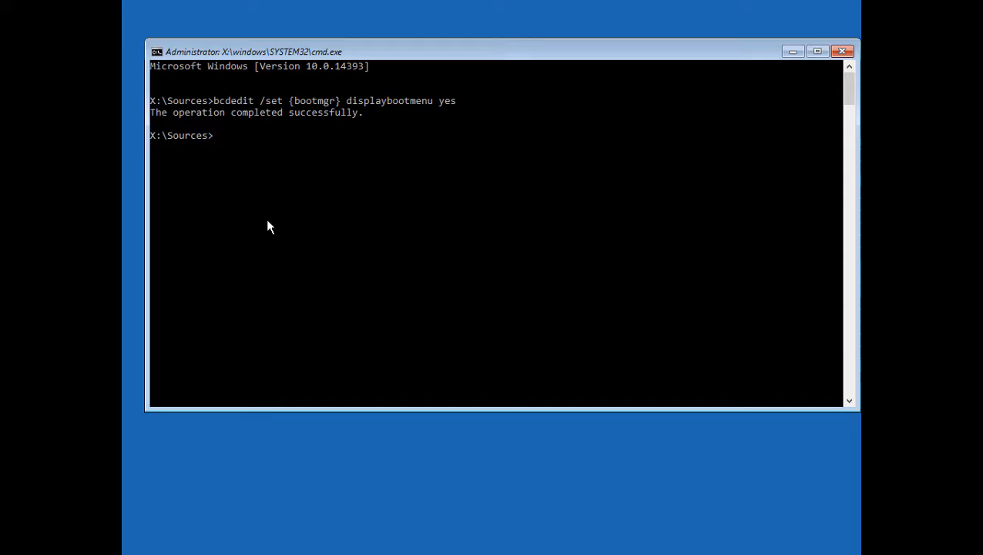
Run bcdedit /set {bootmgr} timeout 15, then exit back to the recovery options.
{"action": "type", "text": "bcdedit /set {bootmgr} displaybootmenu ye"}
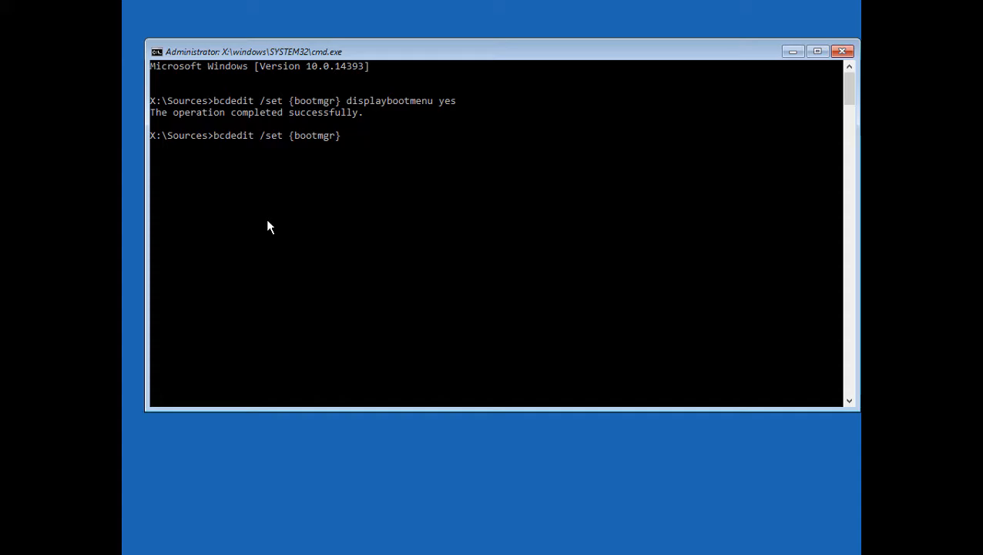
{"action": "type", "text": "timeout 15"}
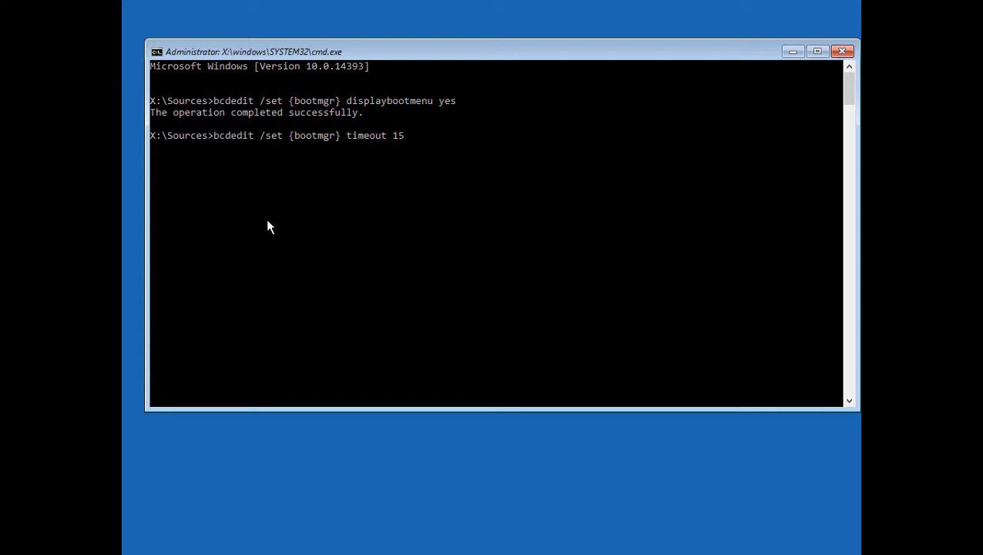
{"action": "key", "text": "enter"}
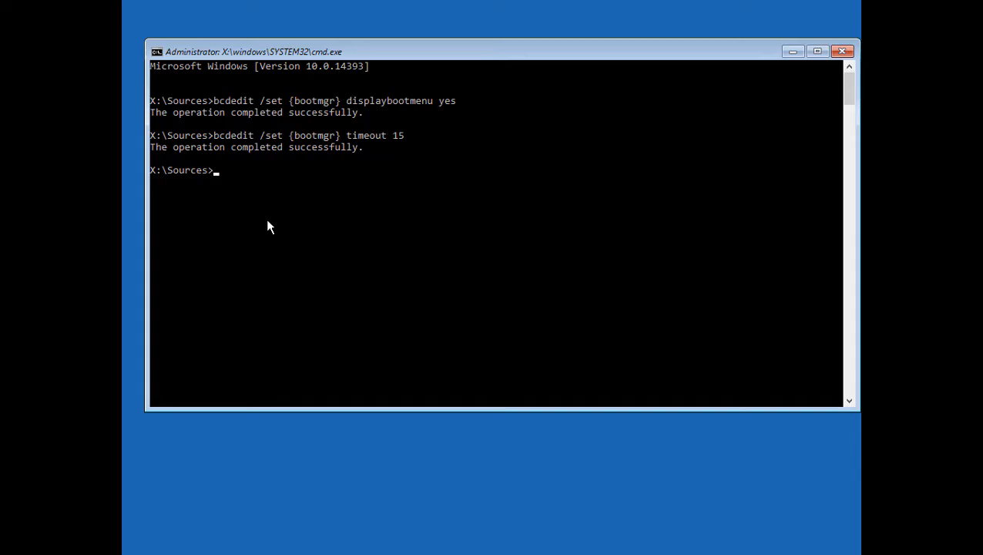
{"action": "type", "text": "exit"}
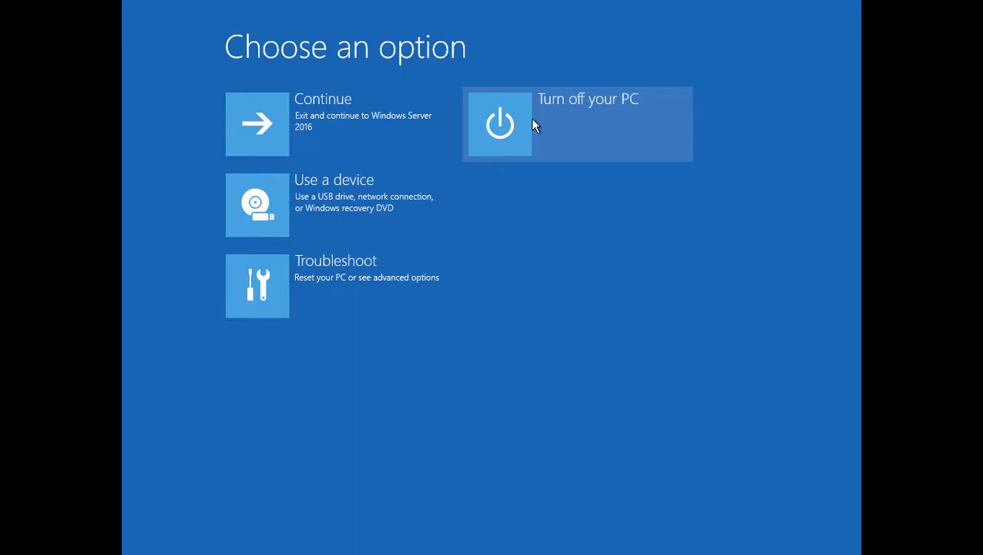
{"action": "mouse_move", "coordinate": [531, 124]}
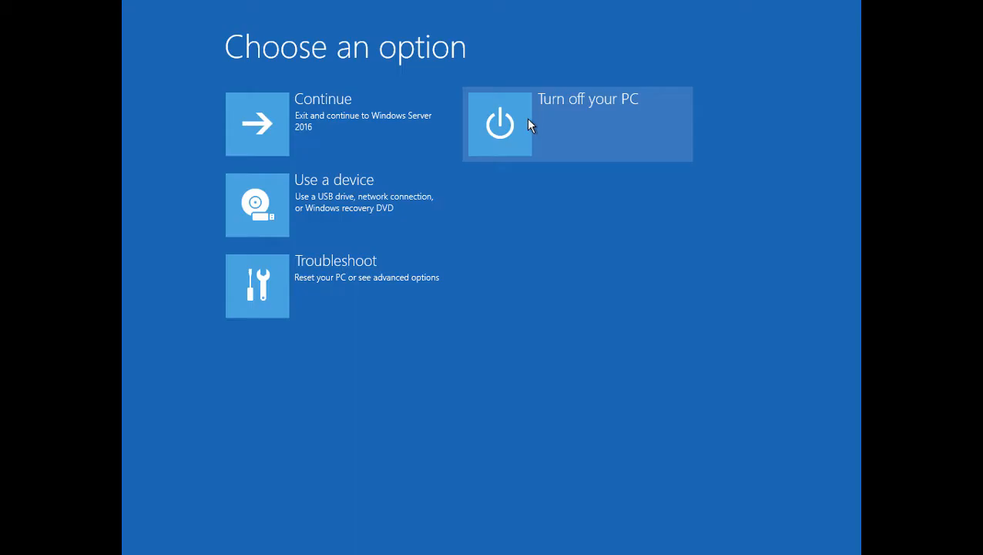
Turn off the virtual machine from the Choose an option screen.
{"action": "left_click", "coordinate": [500, 123]}
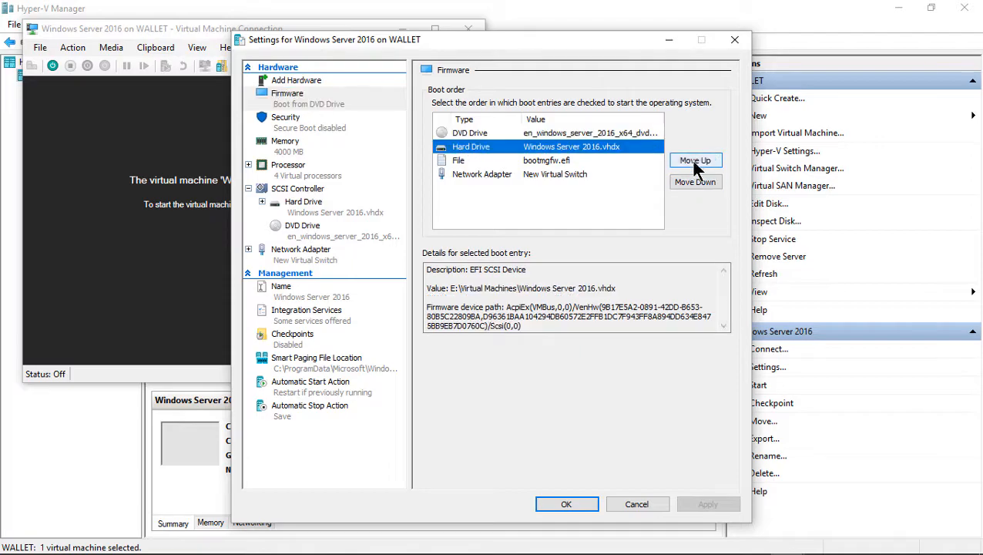
Move Hard Drive above DVD Drive in the VM firmware boot order and apply.
{"action": "left_click", "coordinate": [695, 160]}
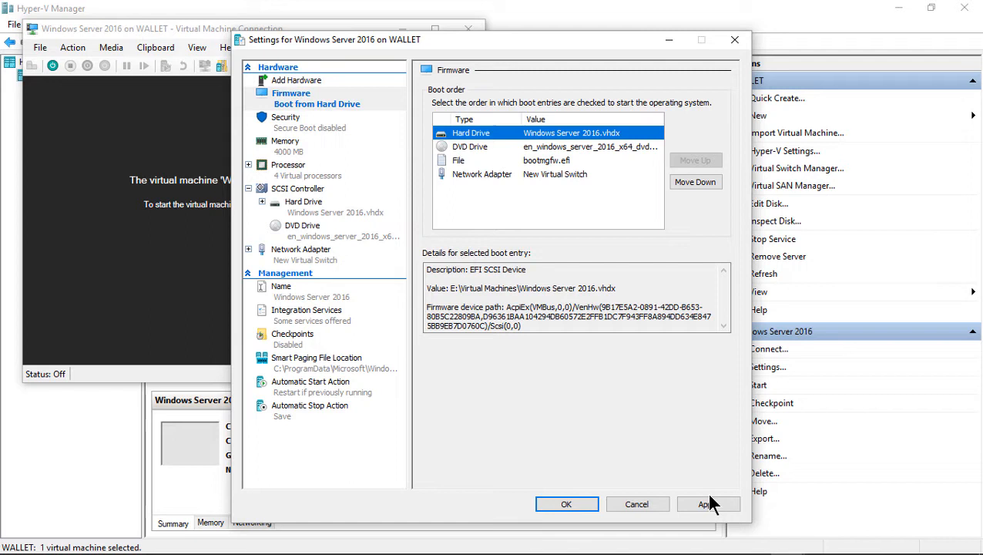
{"action": "left_click", "coordinate": [568, 502]}
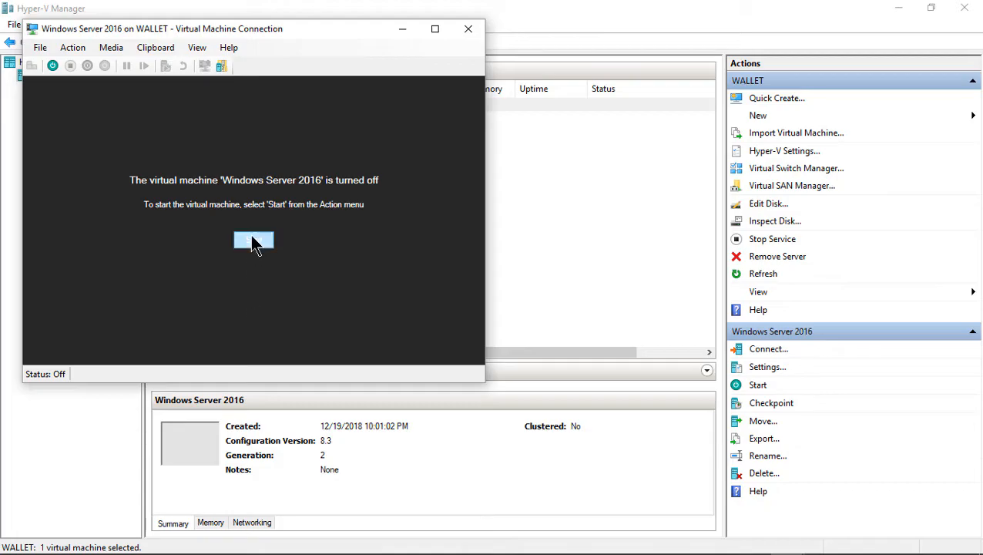
Start the virtual machine so Windows Boot Manager lists Windows Server 2016.
{"action": "left_click", "coordinate": [52, 65]}
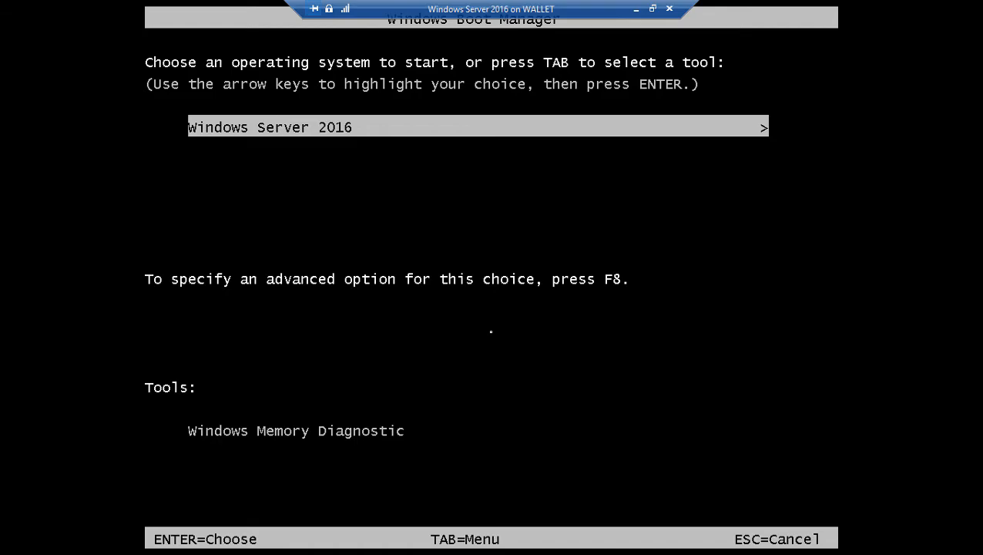
Use F8 Advanced Boot Options to boot Windows Server 2016 into Safe Mode.
{"action": "key", "text": "f8"}
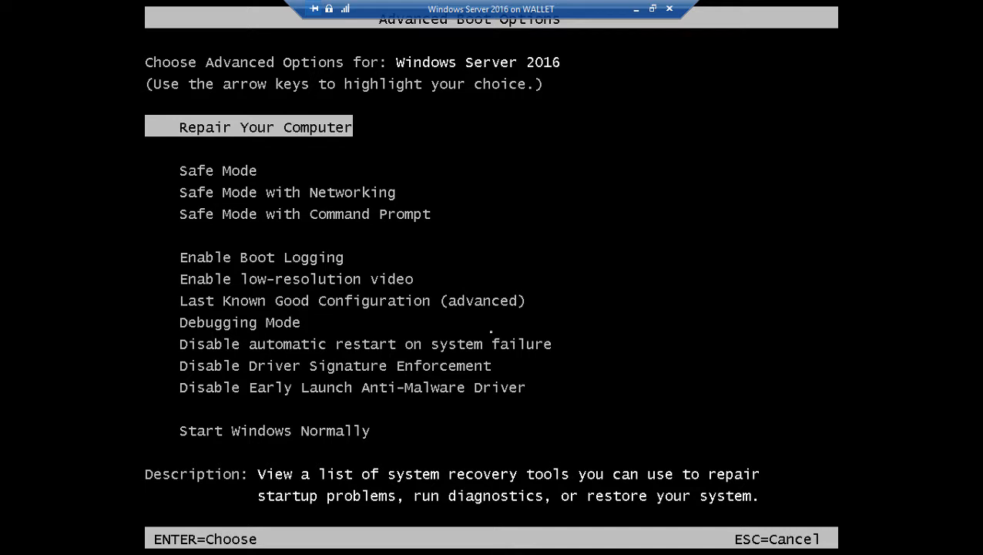
{"action": "key", "text": "Down"}
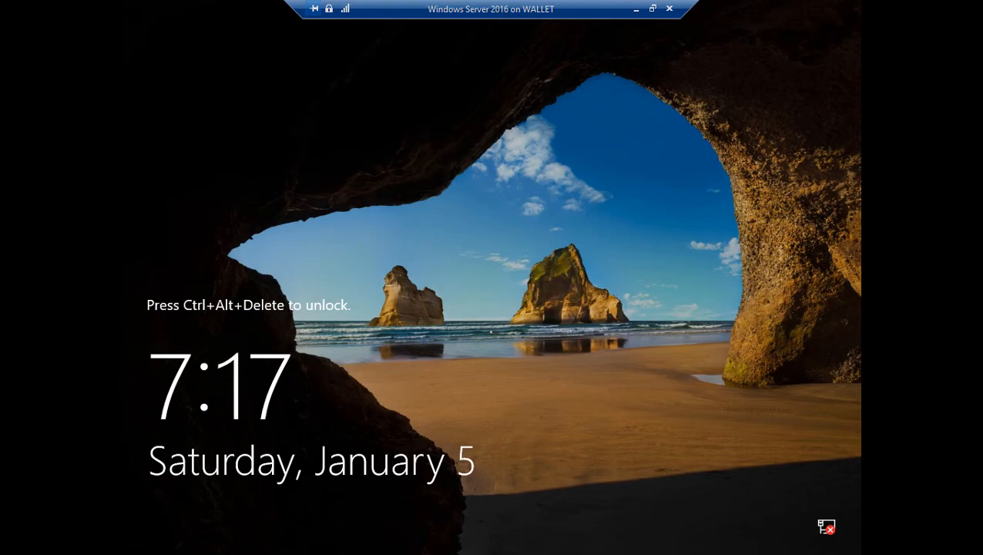
{"action": "mouse_move", "coordinate": [507, 336]}
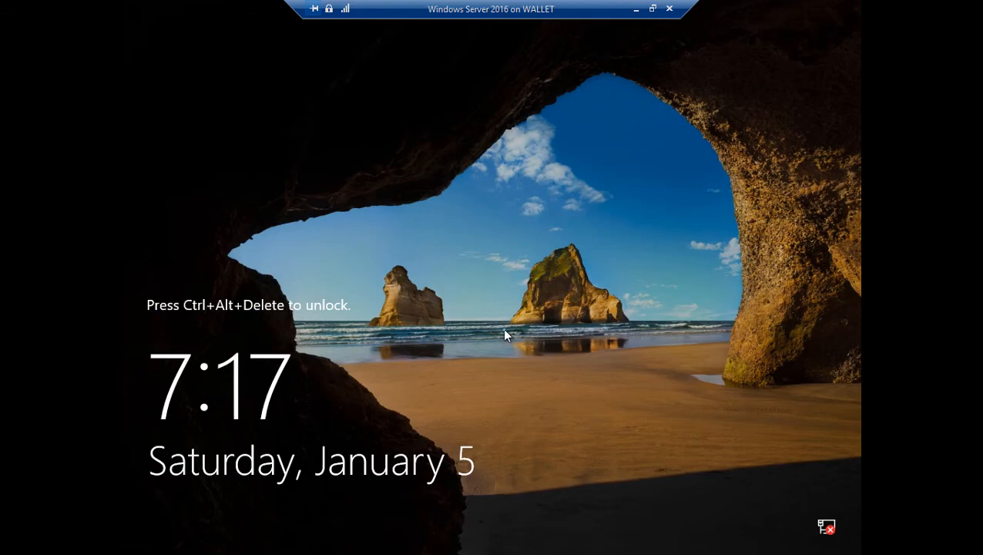
Send Ctrl+Alt+Delete to unlock and sign in to the Safe Mode desktop.
{"action": "key", "text": "ctrl+alt+delete"}
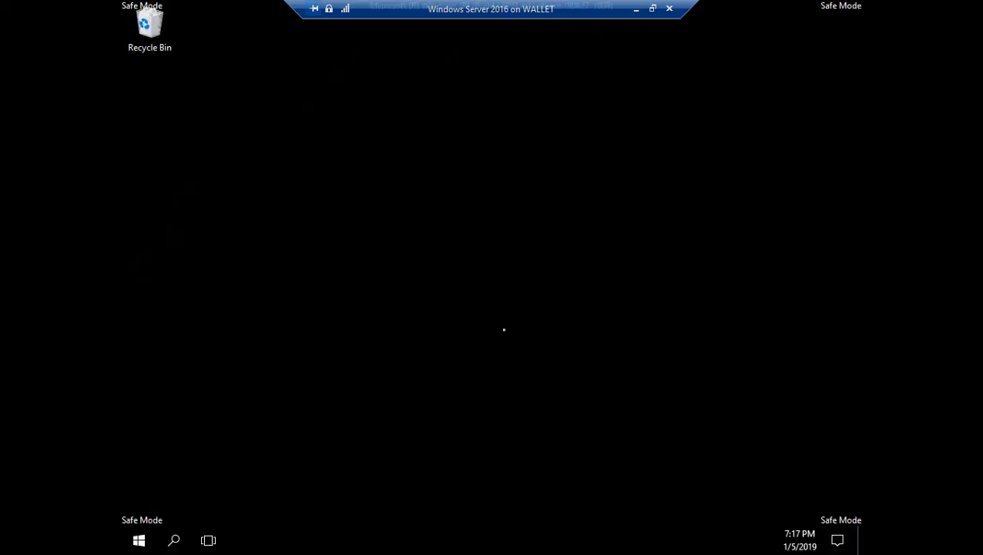
{"action": "mouse_move", "coordinate": [485, 344]}
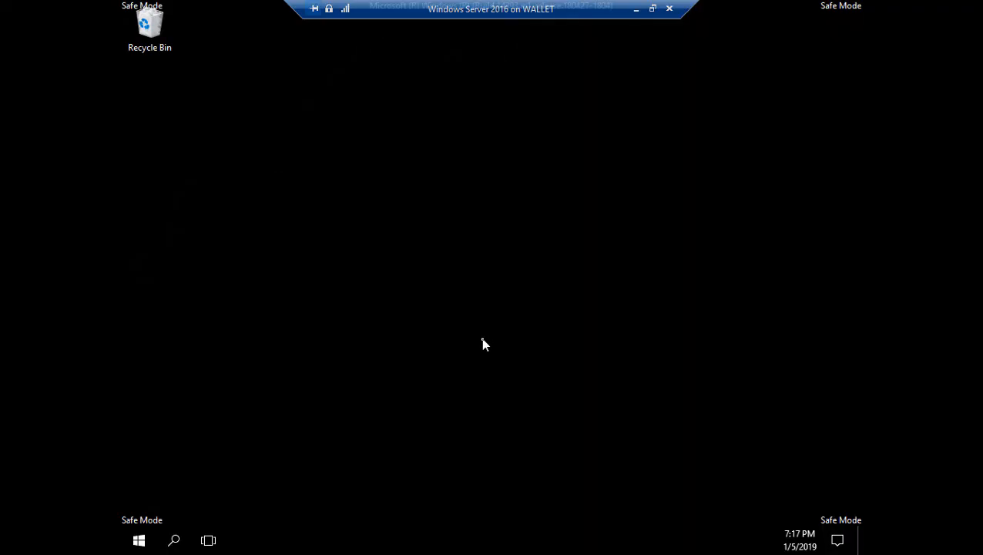